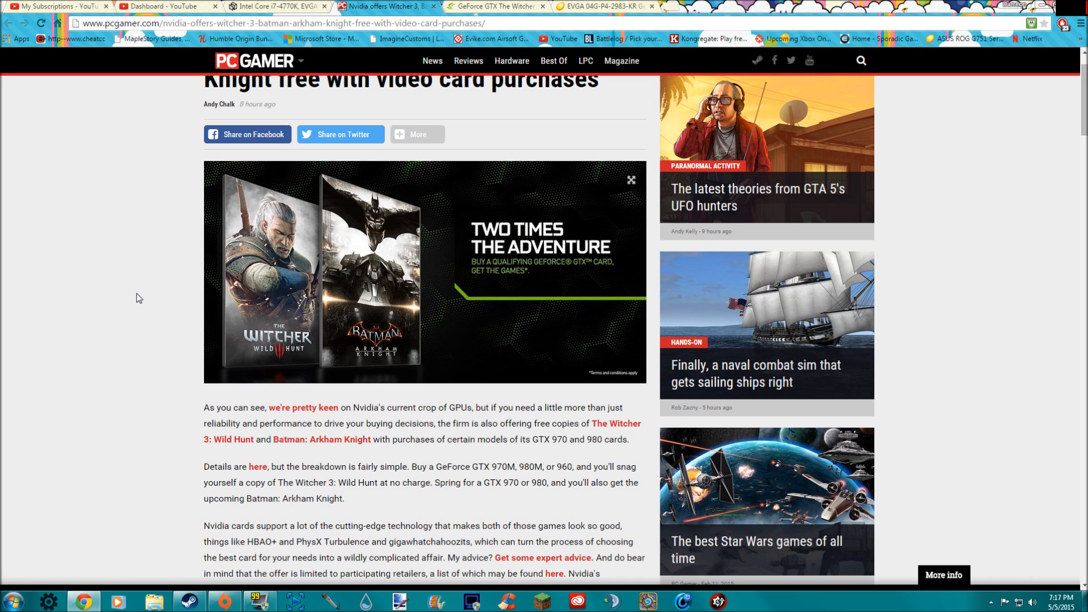
- Scroll the PC Gamer article and highlight '980' in the GTX 970/980 offer paragraph
{"action": "scroll", "scroll_direction": "down", "scroll_amount": 3}
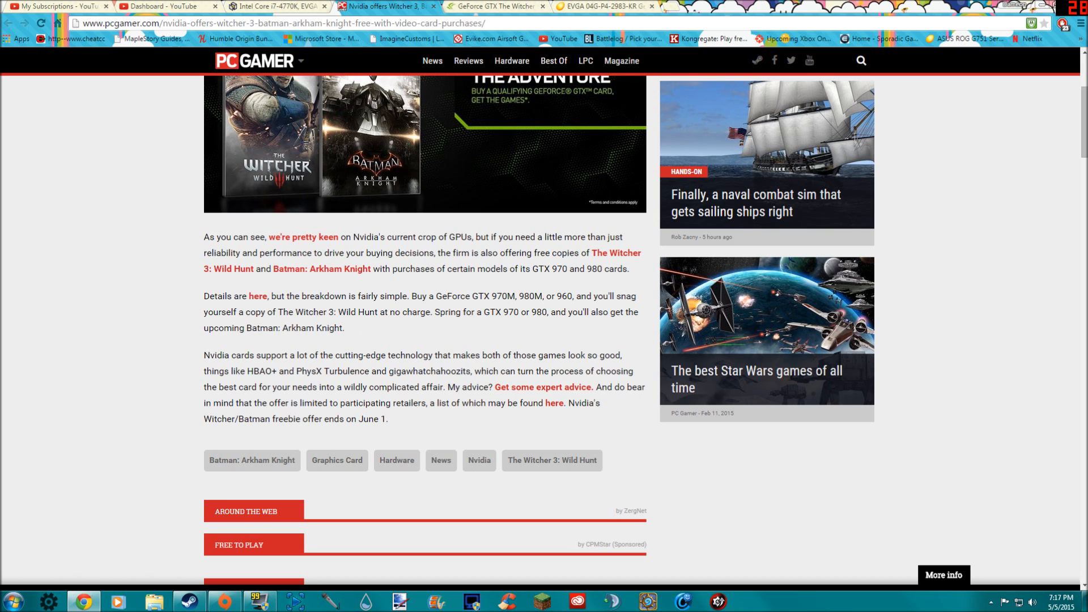
{"action": "double_click", "coordinate": [327, 312]}
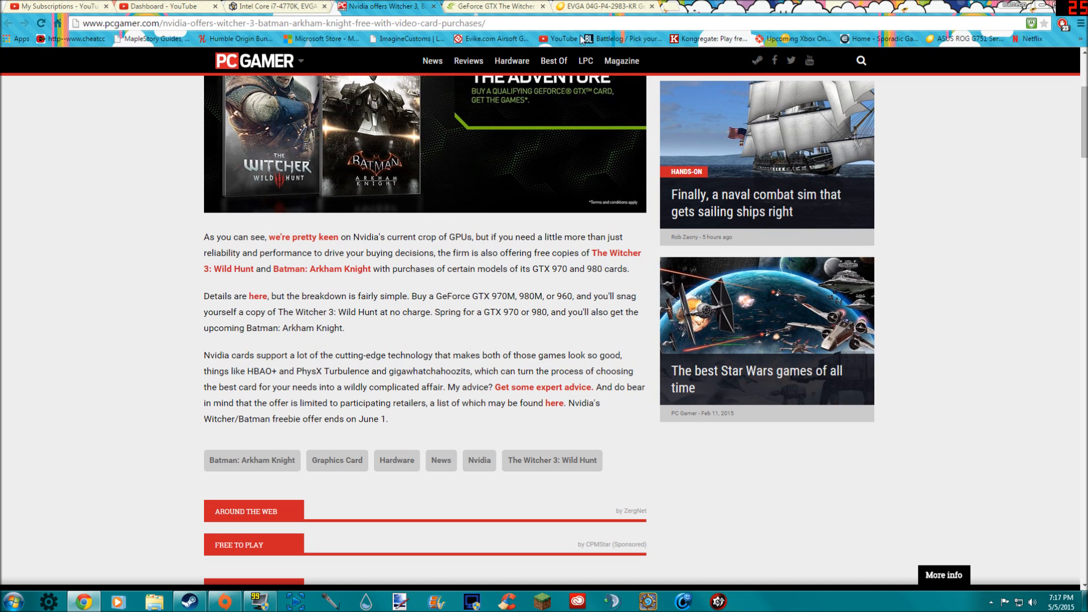
{"action": "double_click", "coordinate": [537, 312]}
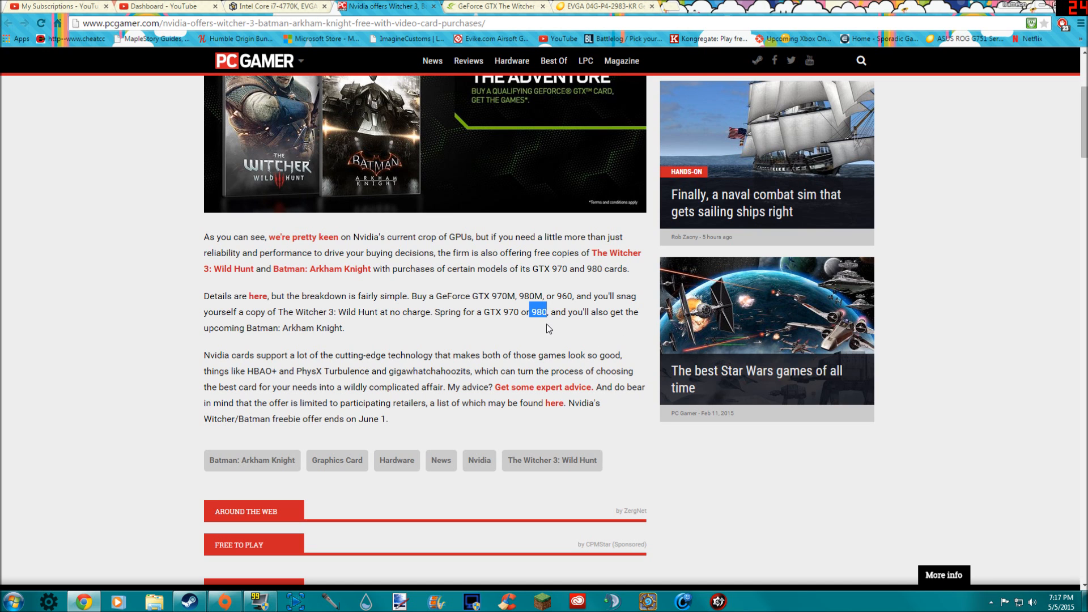
{"action": "scroll", "scroll_direction": "up", "scroll_amount": 3}
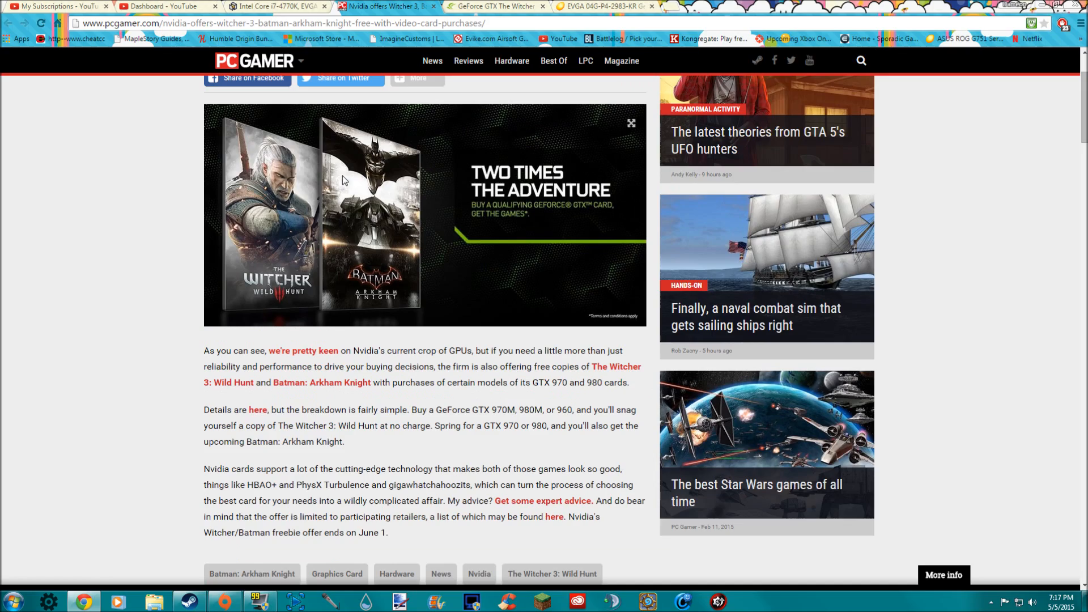
{"action": "scroll", "scroll_direction": "down", "scroll_amount": 3}
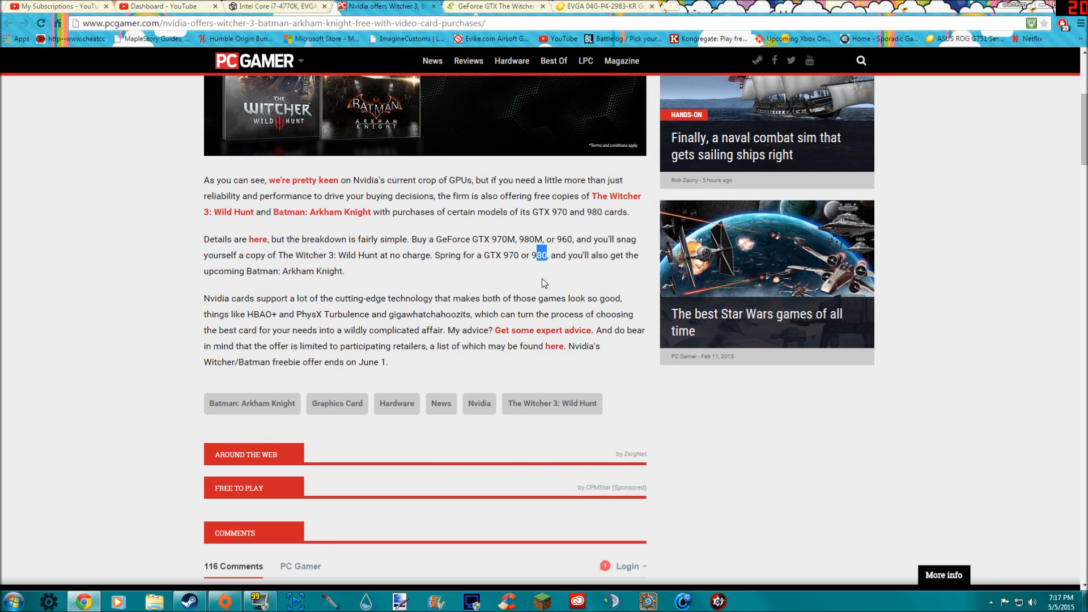
{"action": "left_click", "coordinate": [604, 7]}
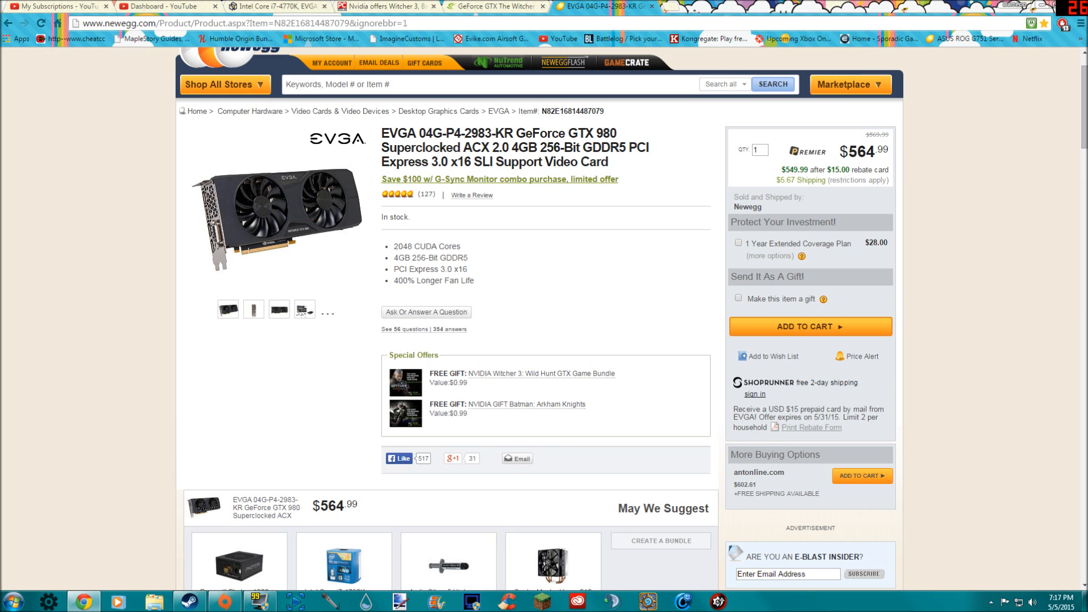
{"action": "mouse_move", "coordinate": [466, 366]}
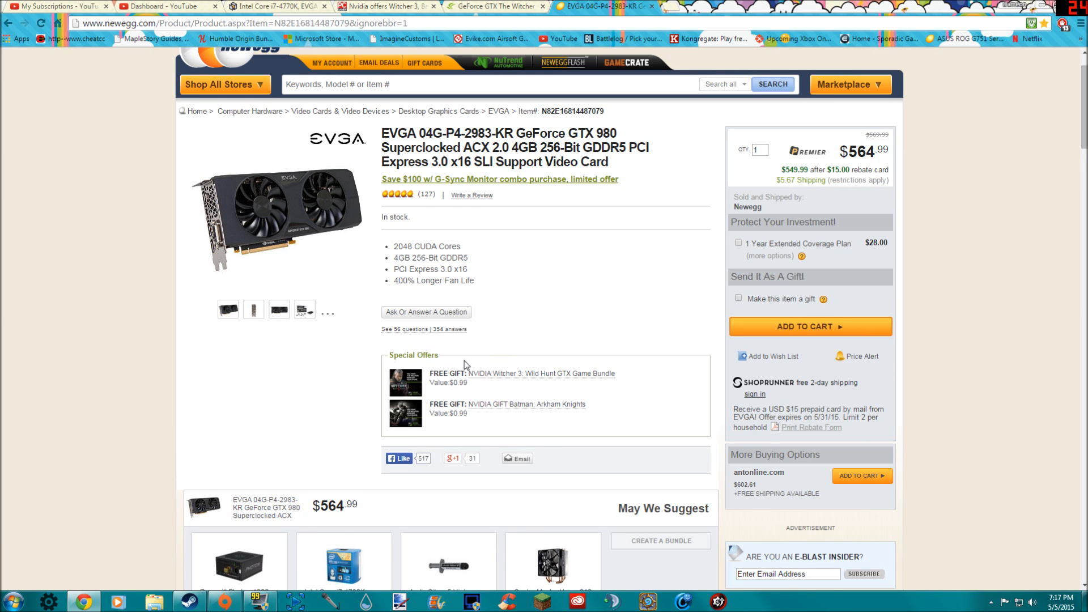
- Review the EVGA GTX 980 listing's Special Offers and highlight its $564.99 price
{"action": "scroll", "scroll_direction": "down", "scroll_amount": 3}
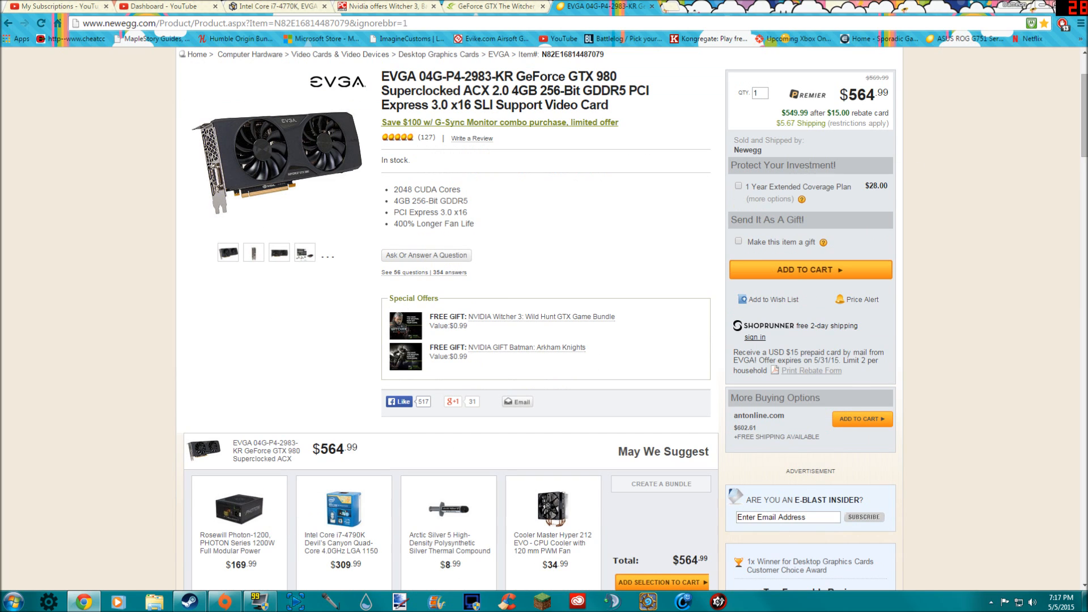
{"action": "mouse_move", "coordinate": [484, 328]}
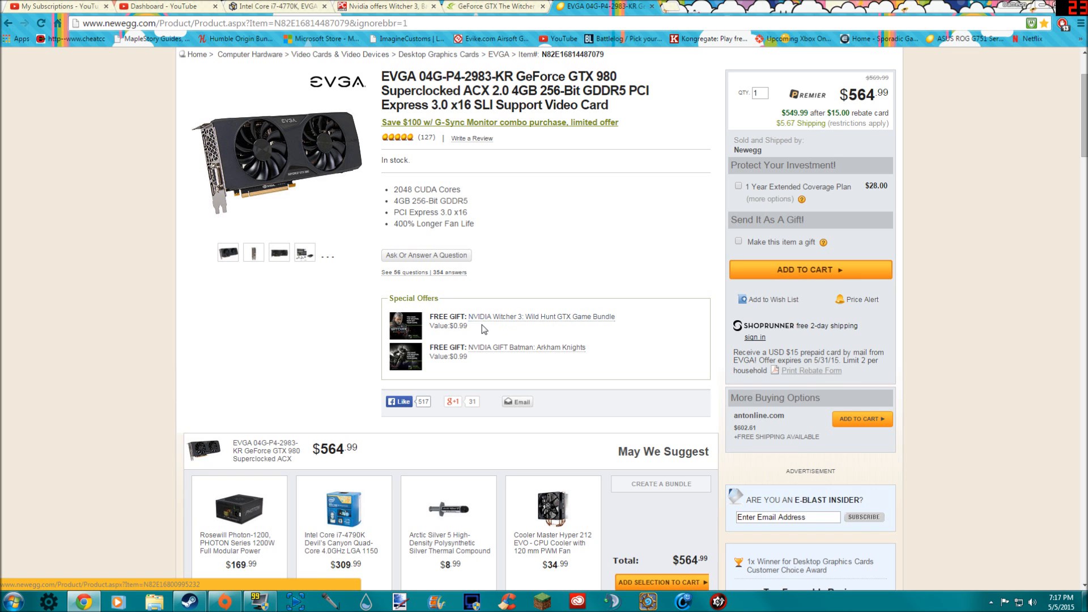
{"action": "mouse_move", "coordinate": [534, 347]}
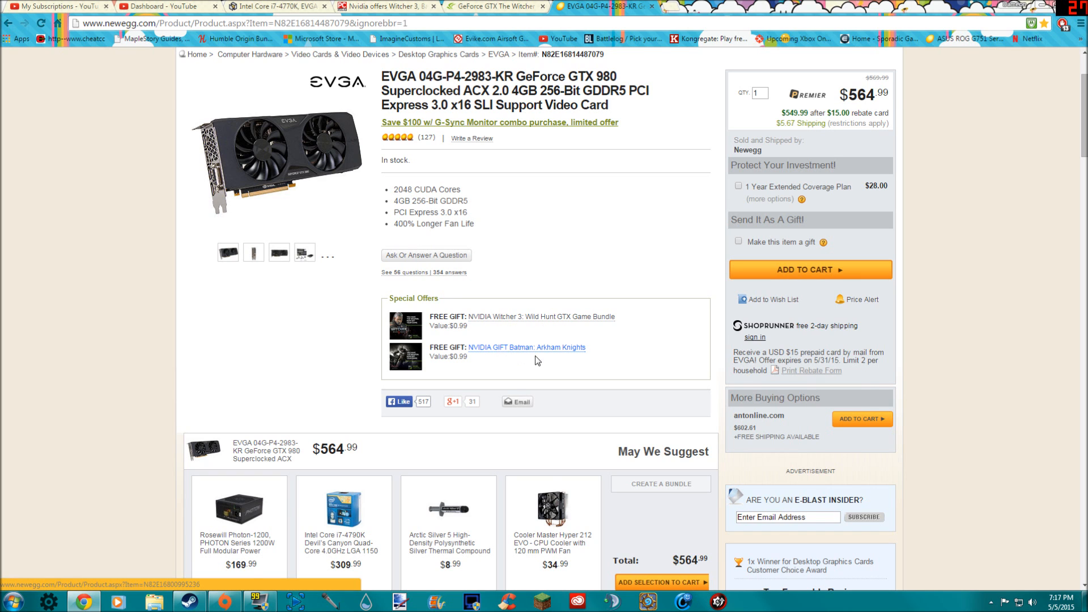
{"action": "scroll", "scroll_direction": "up", "scroll_amount": 3}
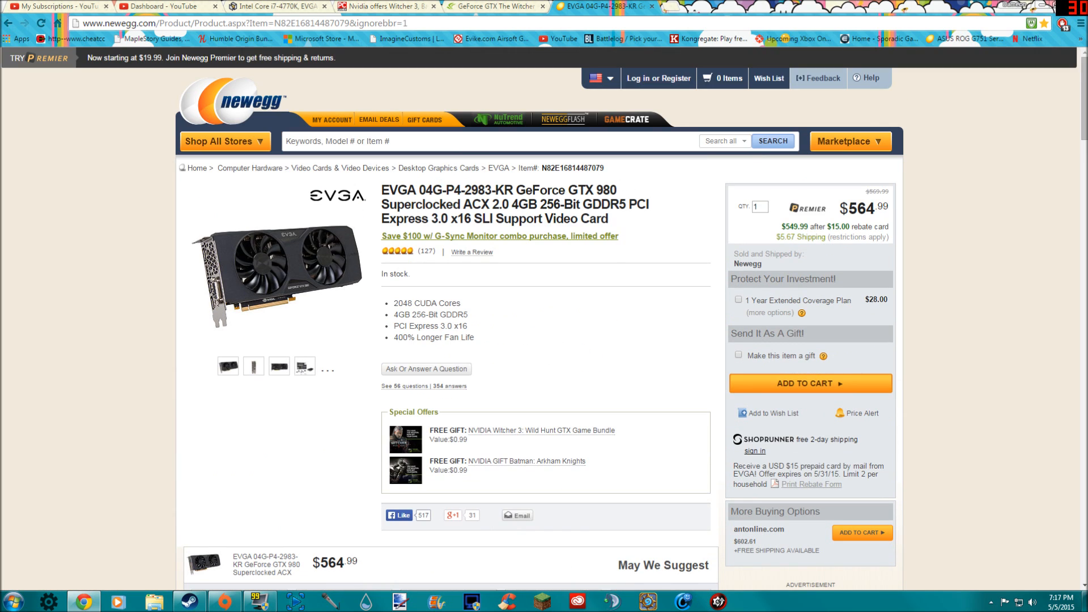
{"action": "mouse_move", "coordinate": [517, 246]}
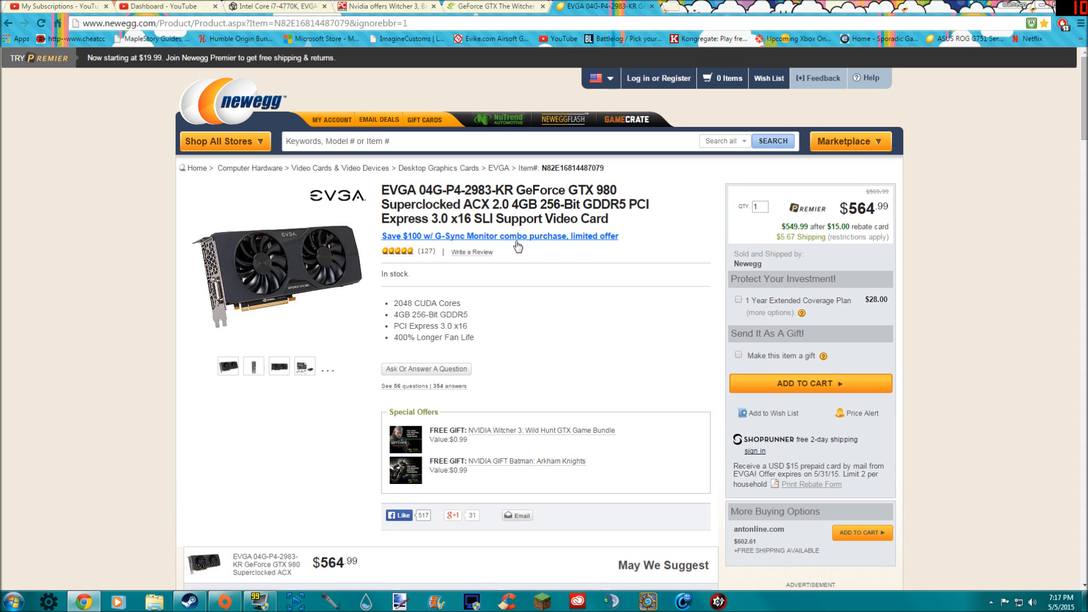
{"action": "mouse_move", "coordinate": [552, 314]}
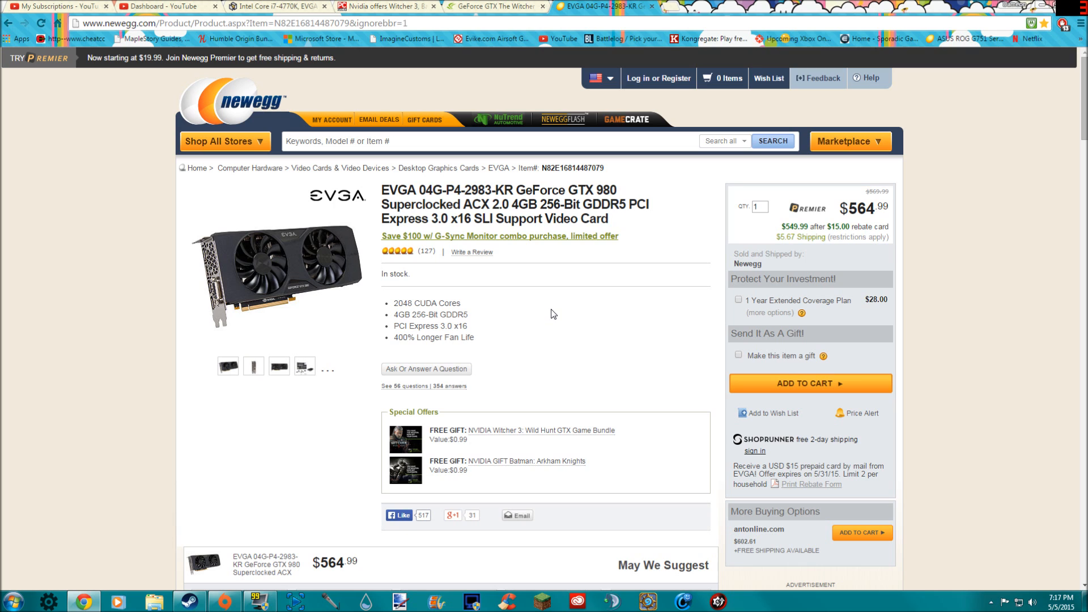
{"action": "mouse_move", "coordinate": [904, 287]}
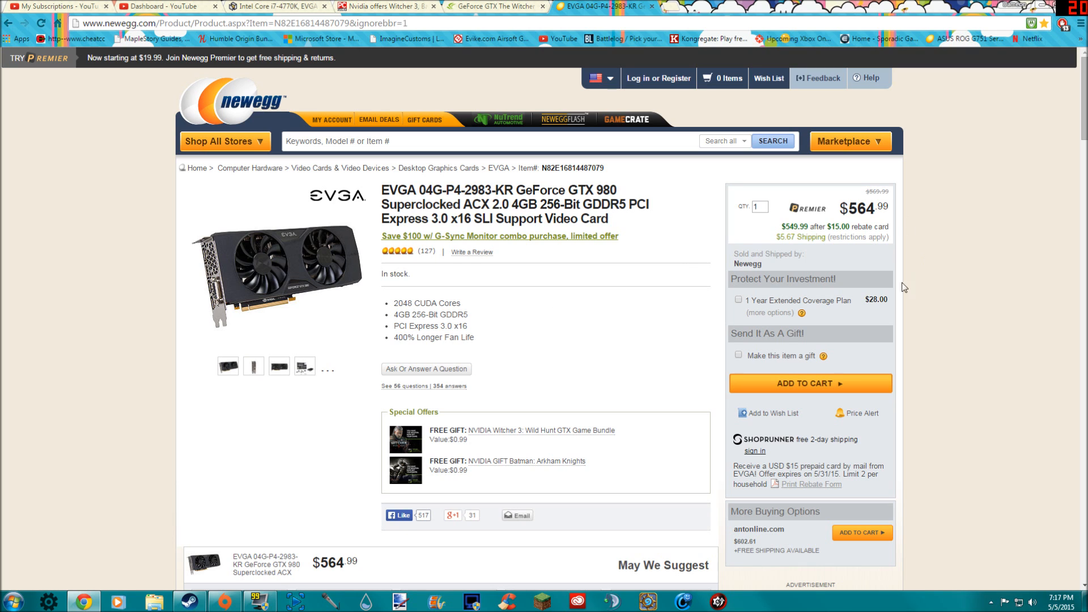
{"action": "double_click", "coordinate": [858, 208]}
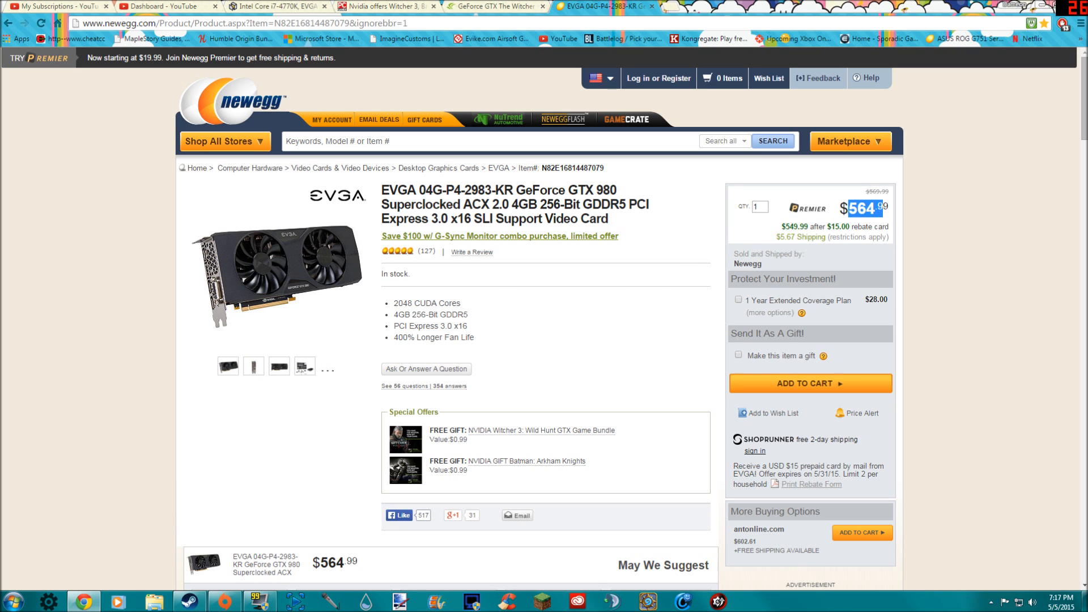
{"action": "scroll", "scroll_direction": "down", "scroll_amount": 3}
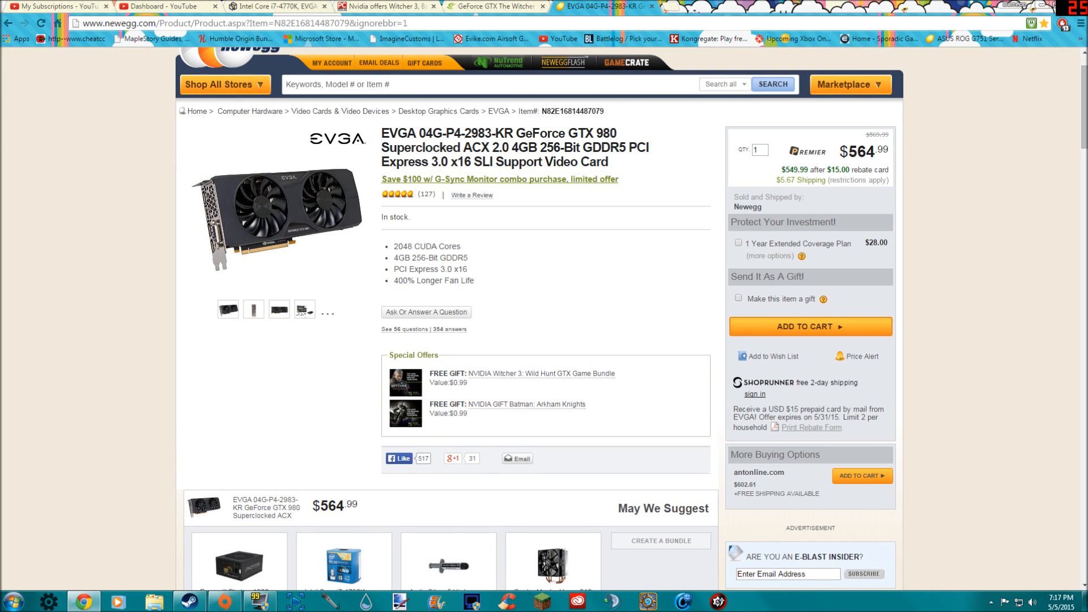
{"action": "mouse_move", "coordinate": [551, 310]}
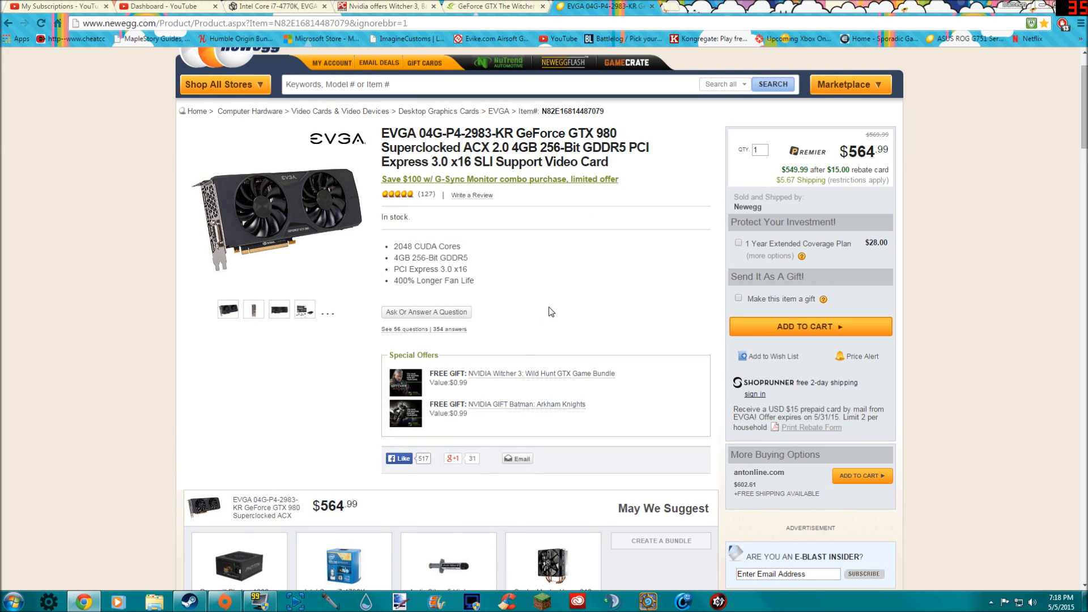
{"action": "mouse_move", "coordinate": [539, 333]}
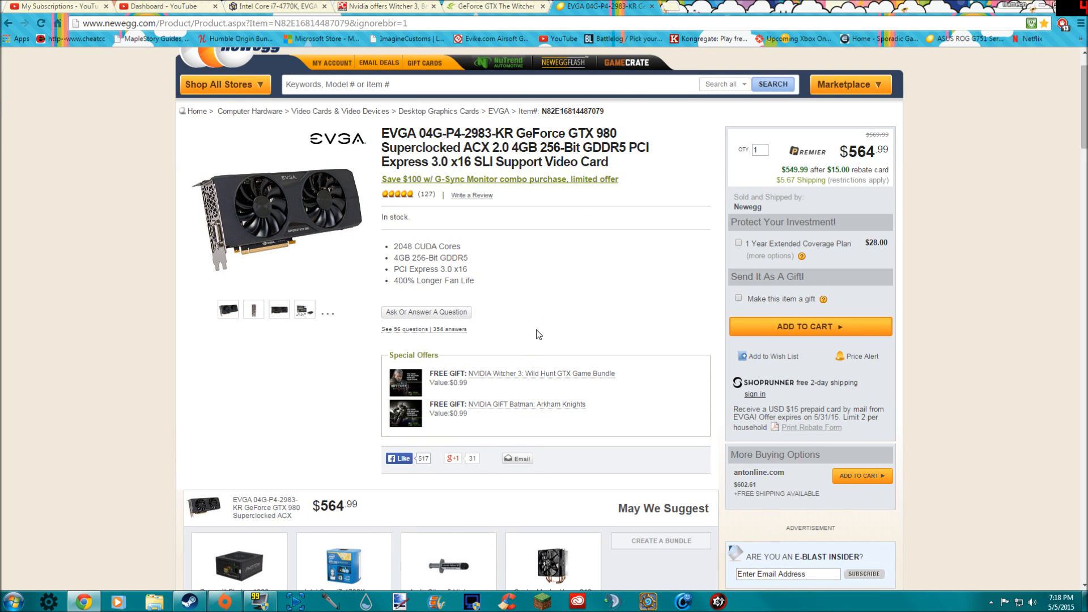
{"action": "mouse_move", "coordinate": [505, 409]}
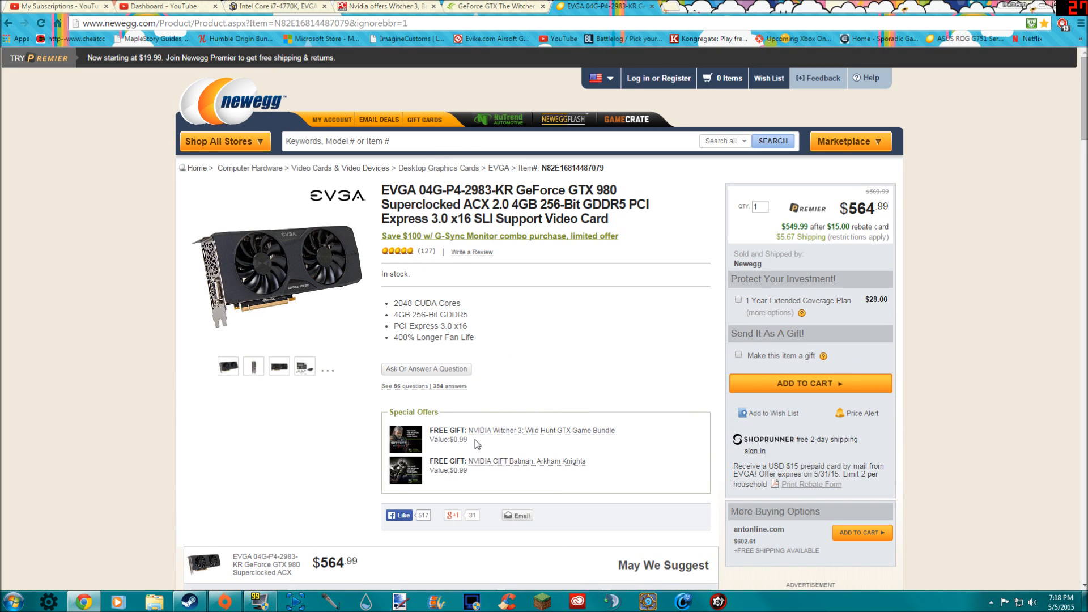
- Back in the PC Gamer article, pick out the June 1 end date and the GTX 960 tier
{"action": "left_click", "coordinate": [386, 7]}
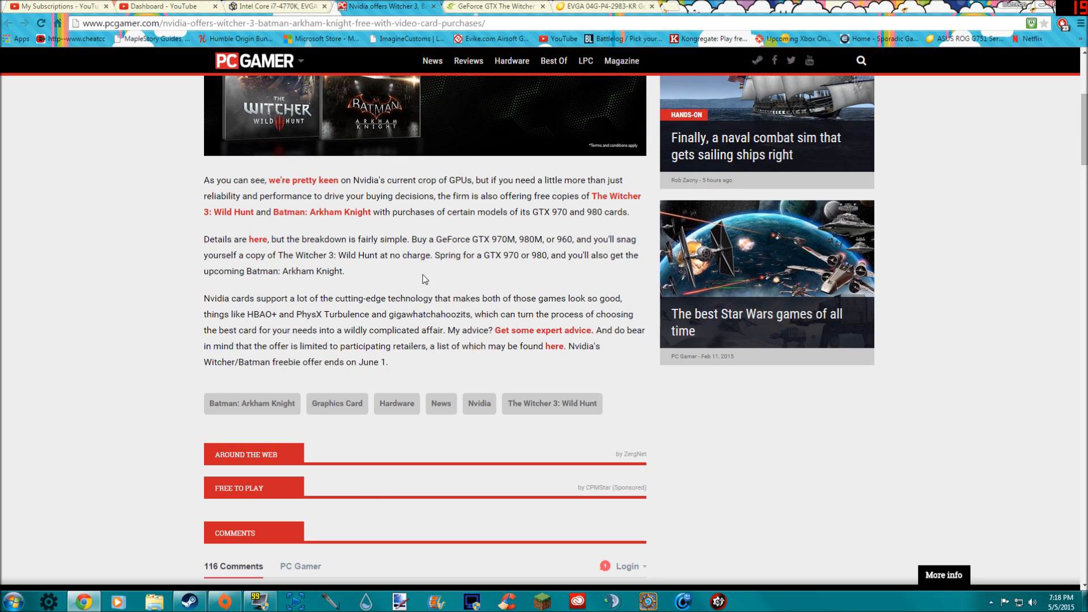
{"action": "double_click", "coordinate": [370, 362]}
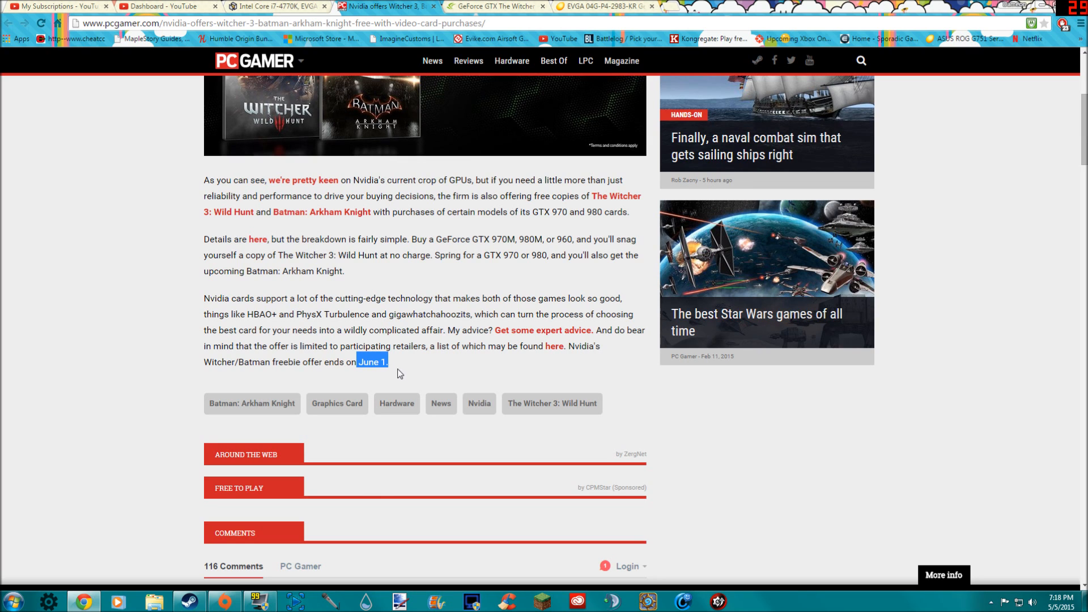
{"action": "mouse_move", "coordinate": [398, 368]}
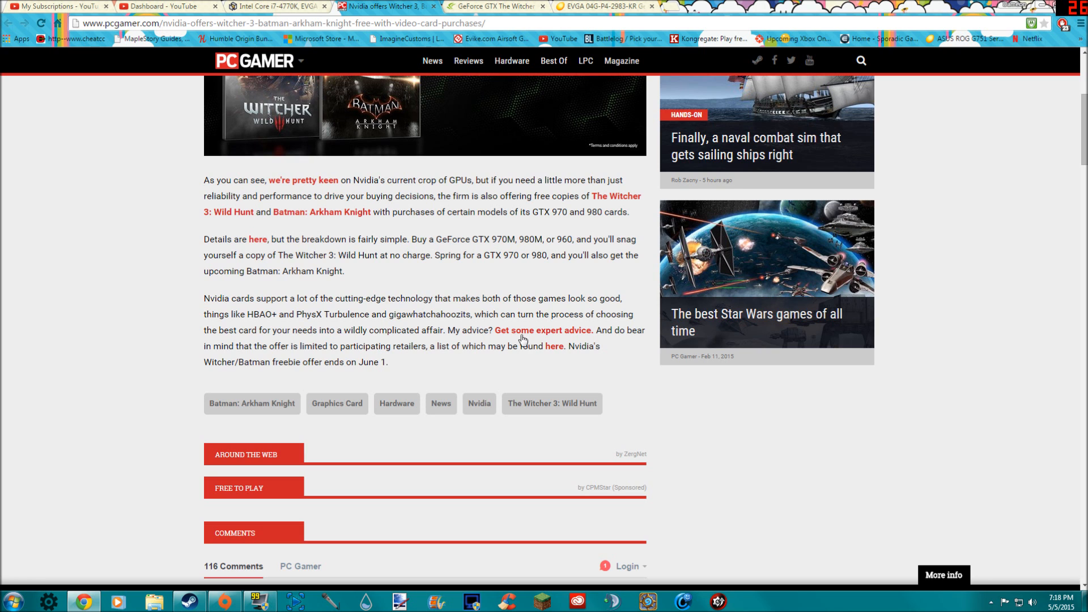
{"action": "scroll", "scroll_direction": "up", "scroll_amount": 3}
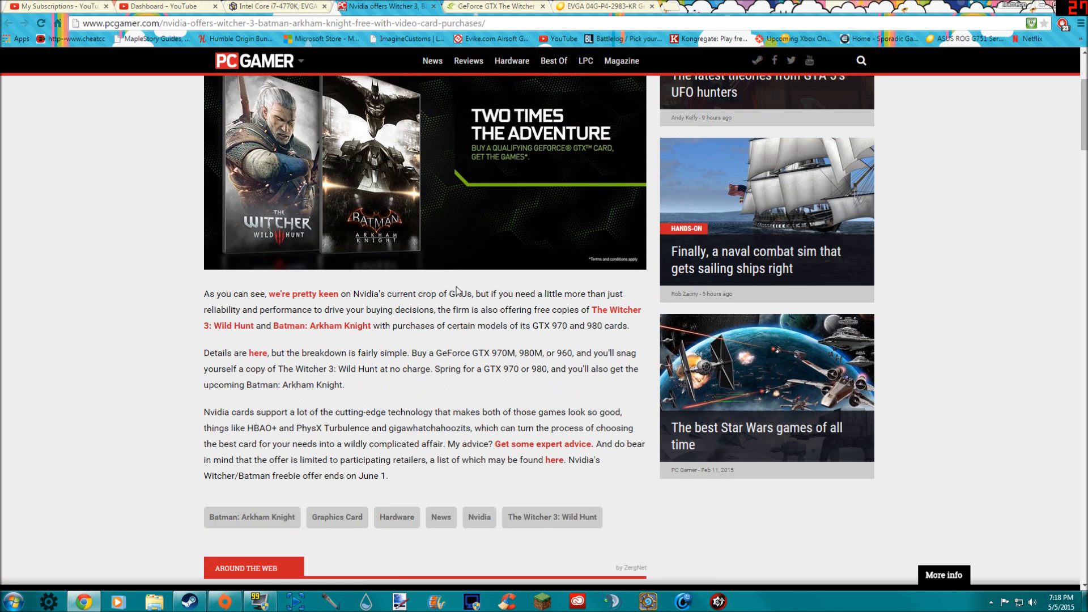
{"action": "scroll", "scroll_direction": "down", "scroll_amount": 3}
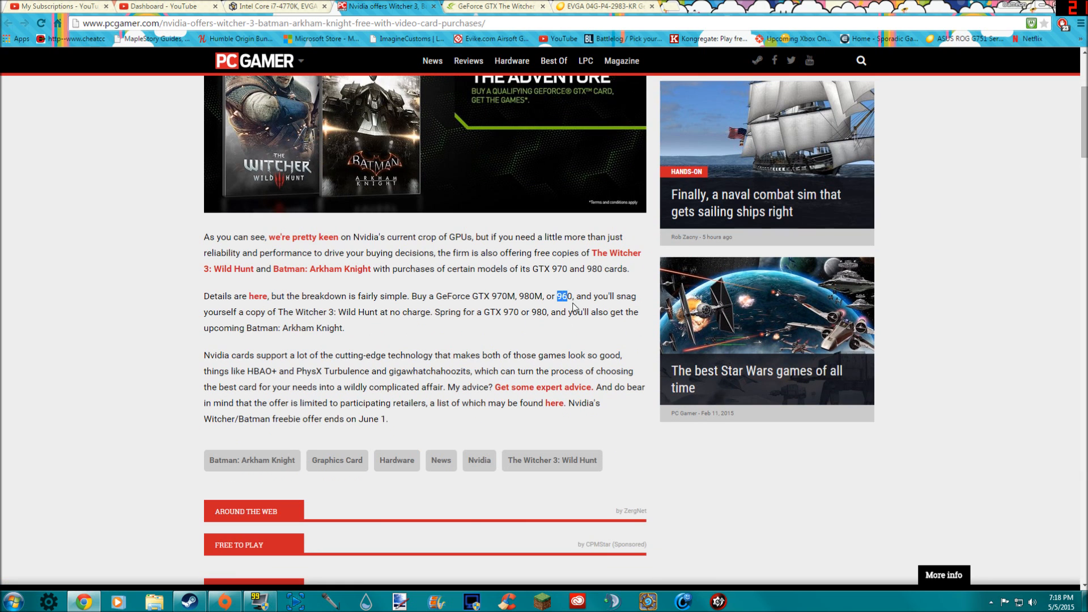
{"action": "double_click", "coordinate": [564, 296]}
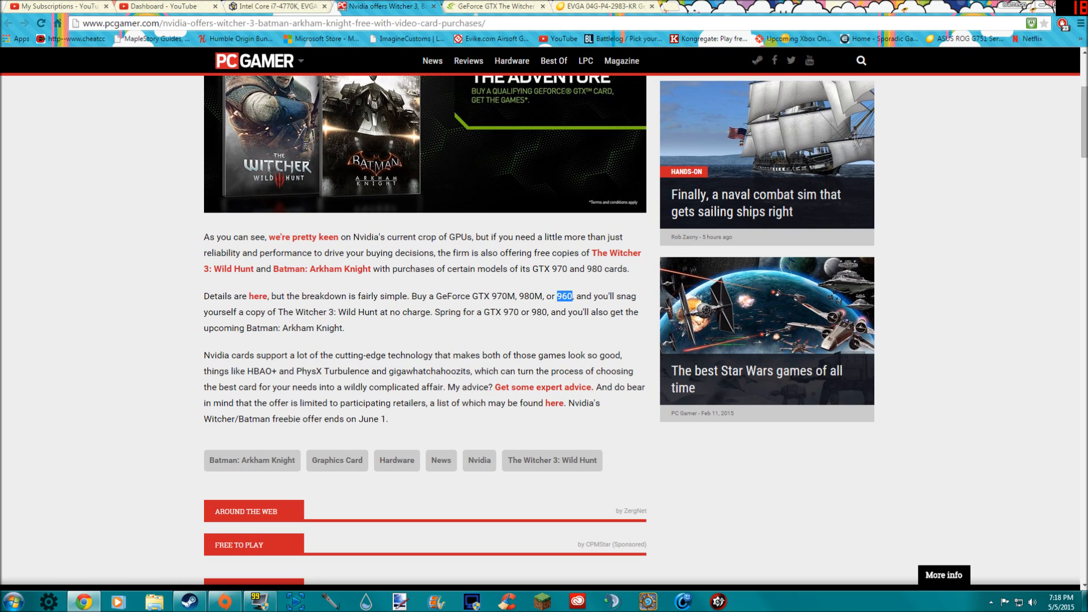
{"action": "left_click", "coordinate": [534, 330]}
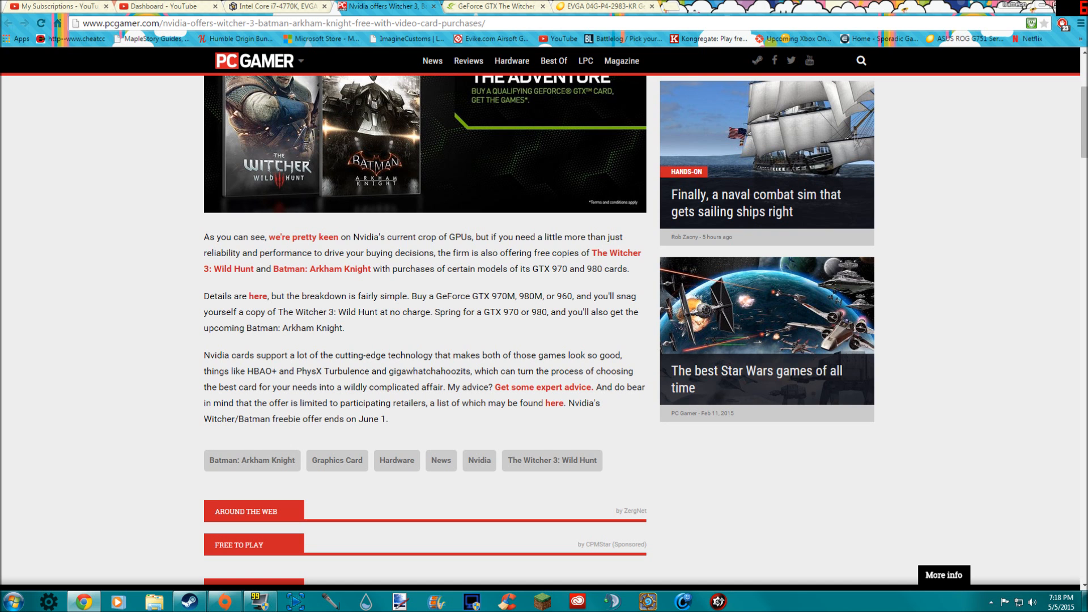
{"action": "scroll", "scroll_direction": "up", "scroll_amount": 3}
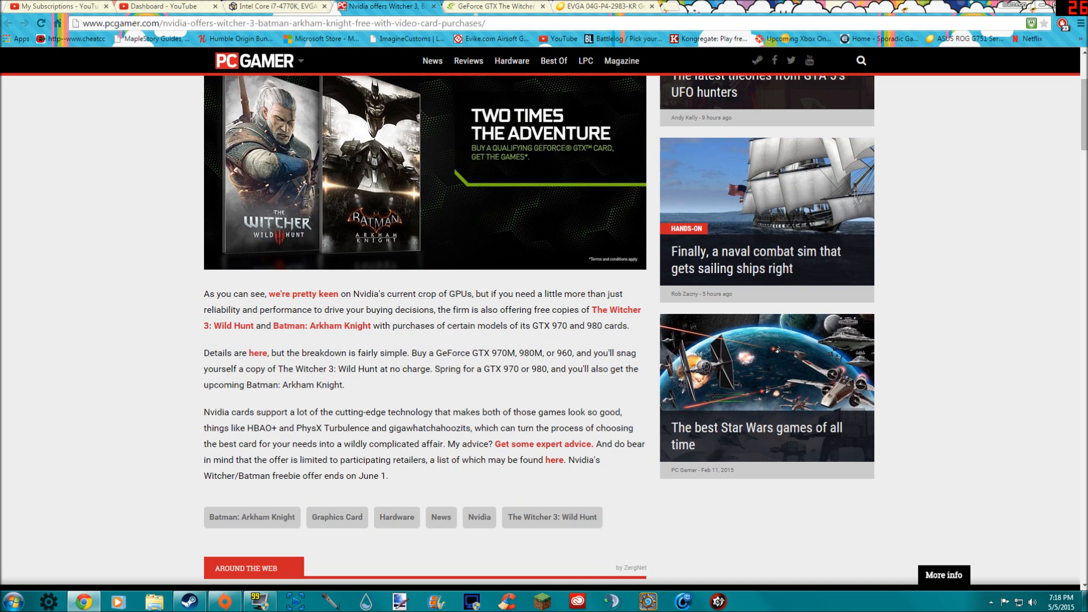
{"action": "double_click", "coordinate": [565, 353]}
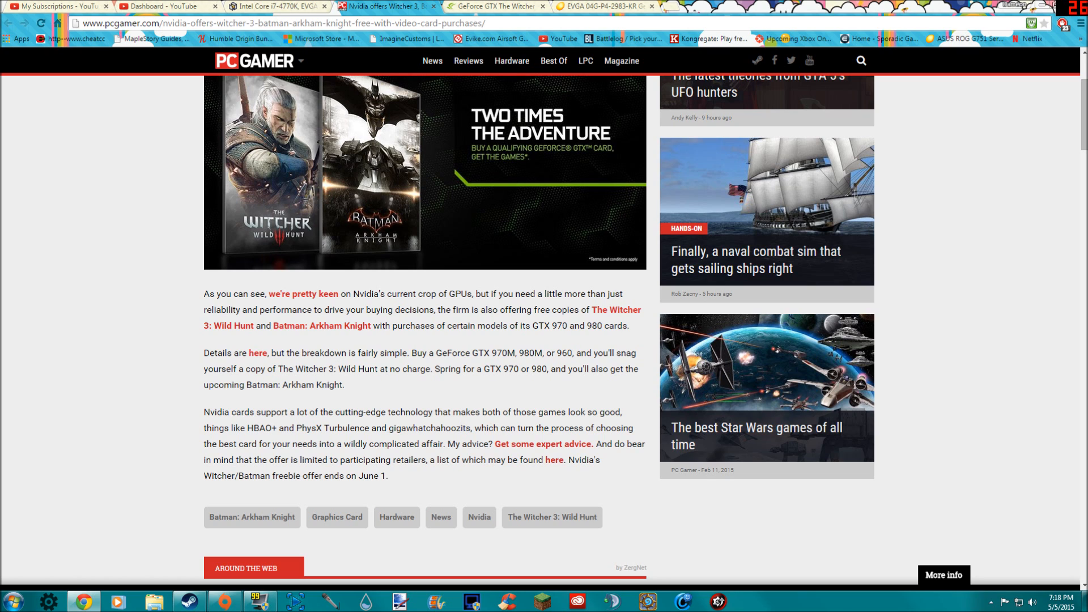
{"action": "mouse_move", "coordinate": [431, 391]}
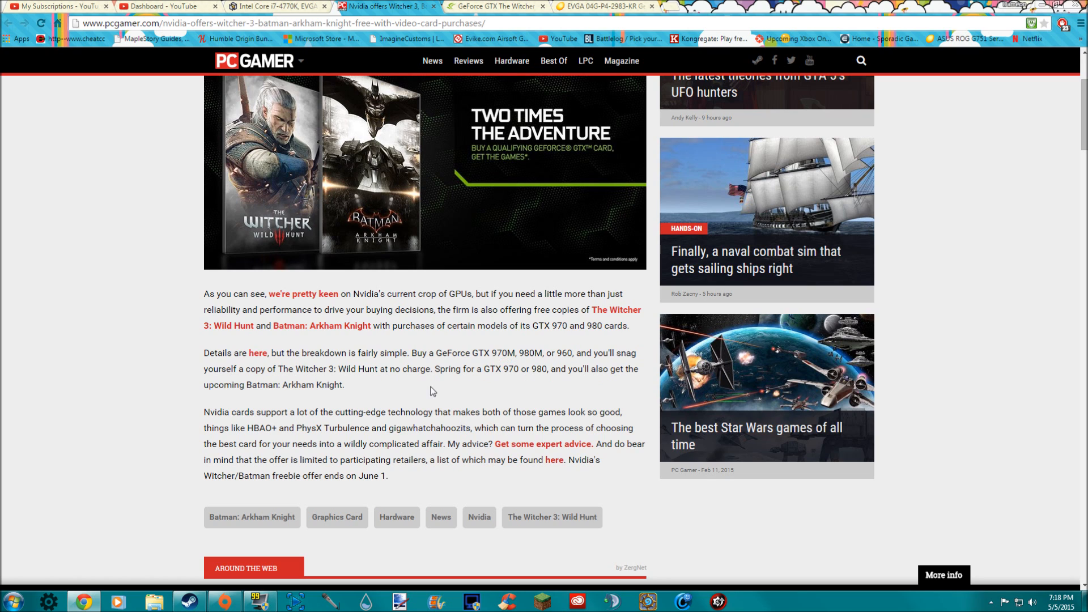
{"action": "mouse_move", "coordinate": [373, 384]}
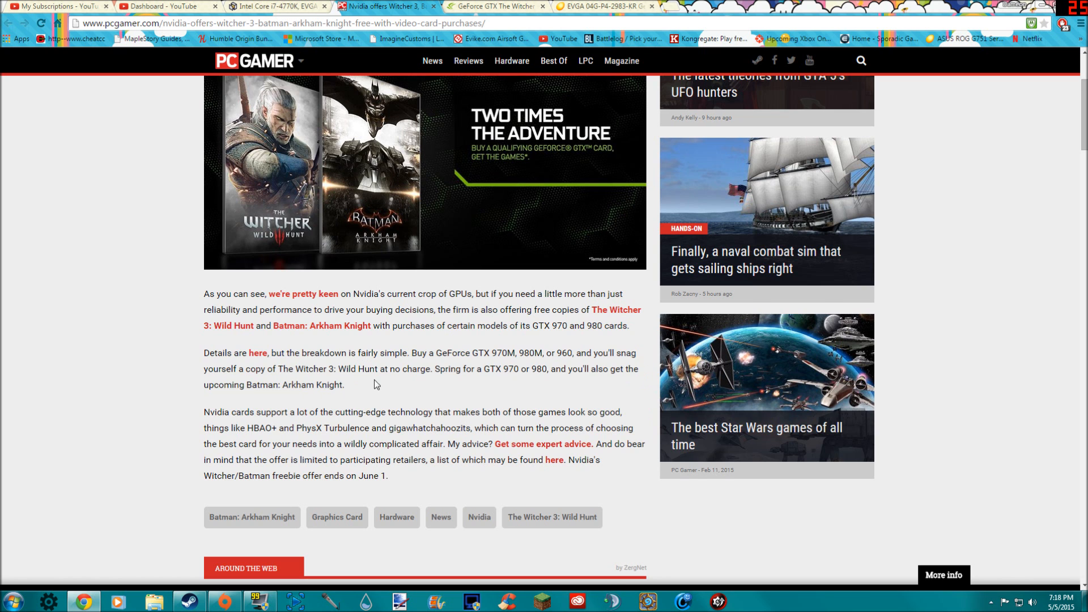
{"action": "mouse_move", "coordinate": [166, 418]}
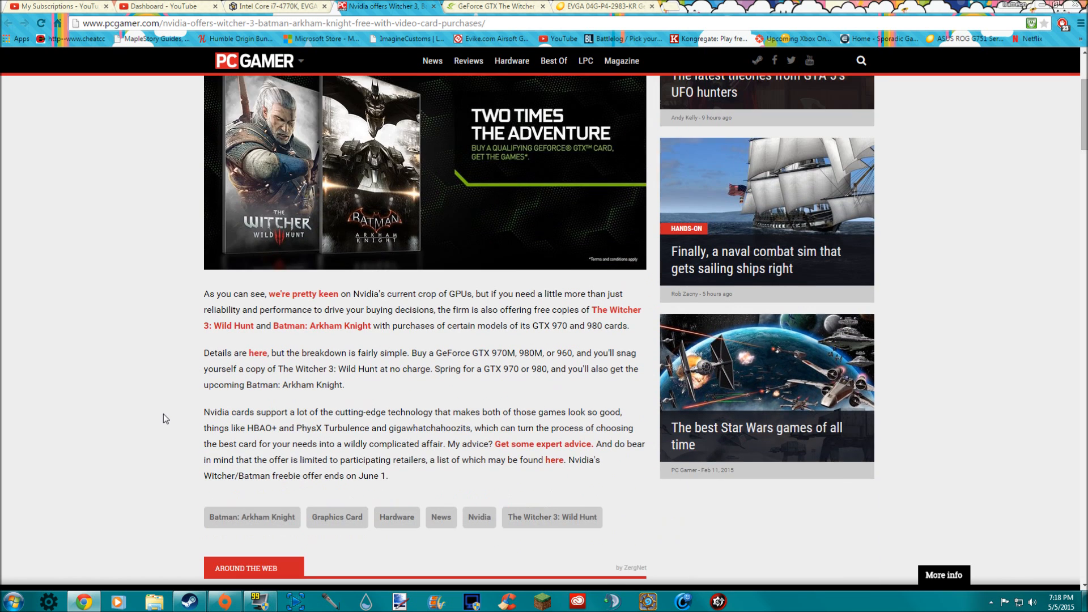
{"action": "scroll", "scroll_direction": "up", "scroll_amount": 3}
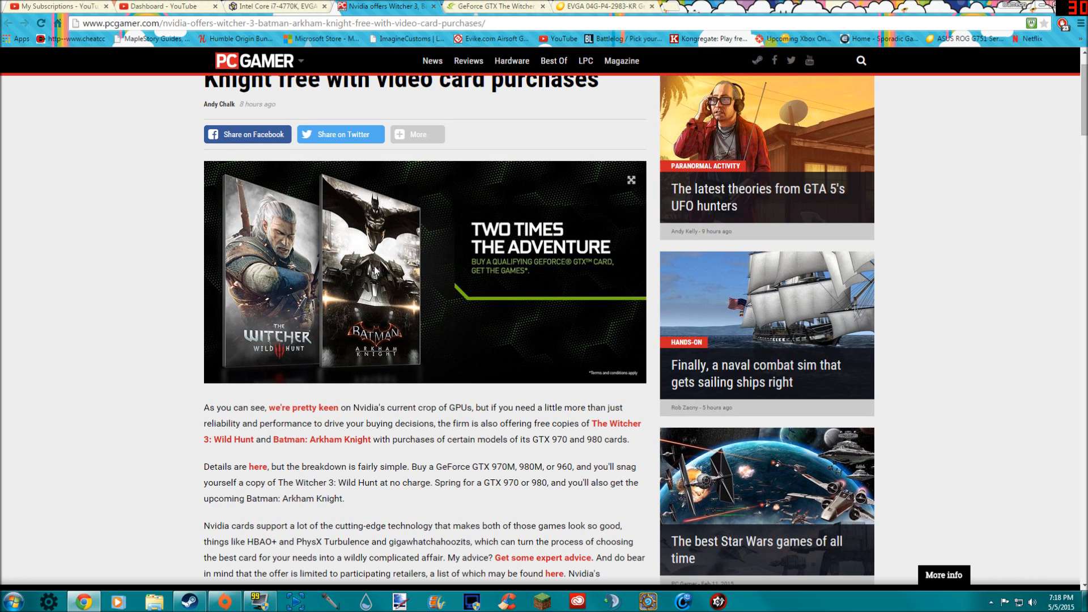
{"action": "scroll", "scroll_direction": "down", "scroll_amount": 3}
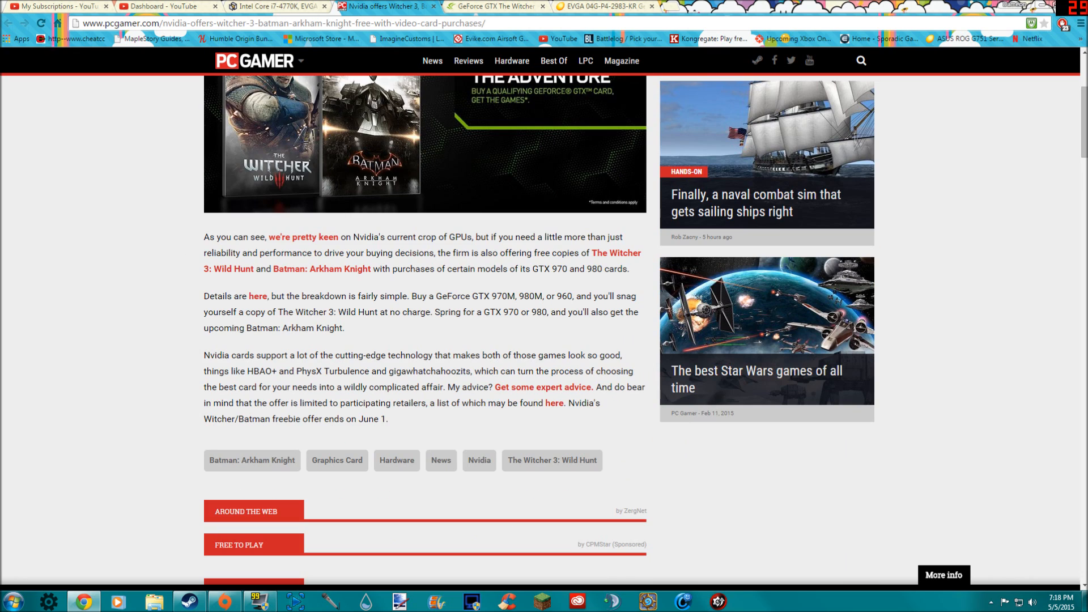
{"action": "scroll", "scroll_direction": "up", "scroll_amount": 3}
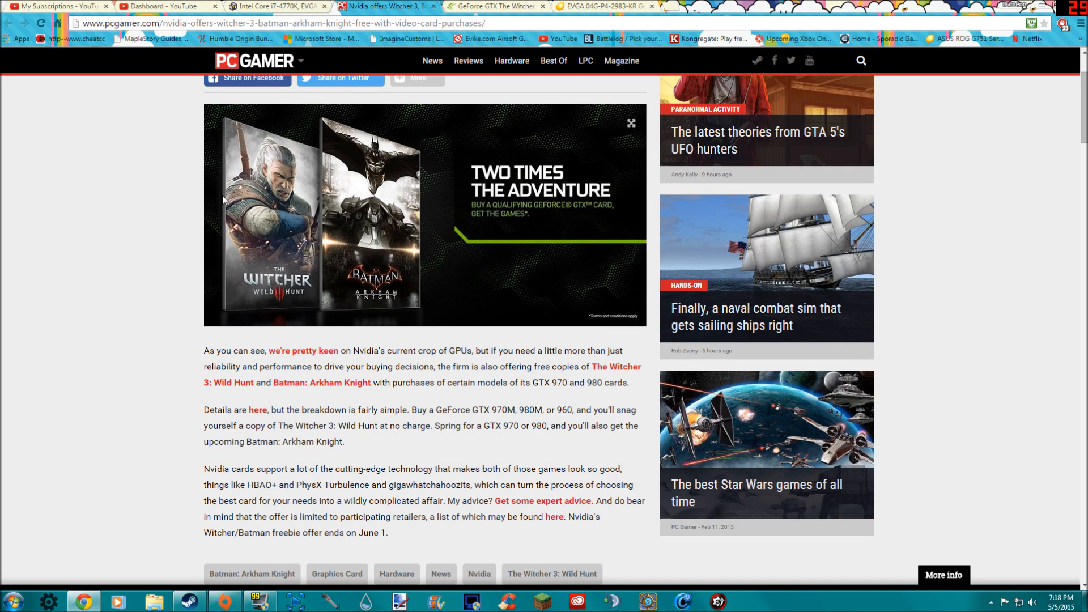
{"action": "mouse_move", "coordinate": [356, 310]}
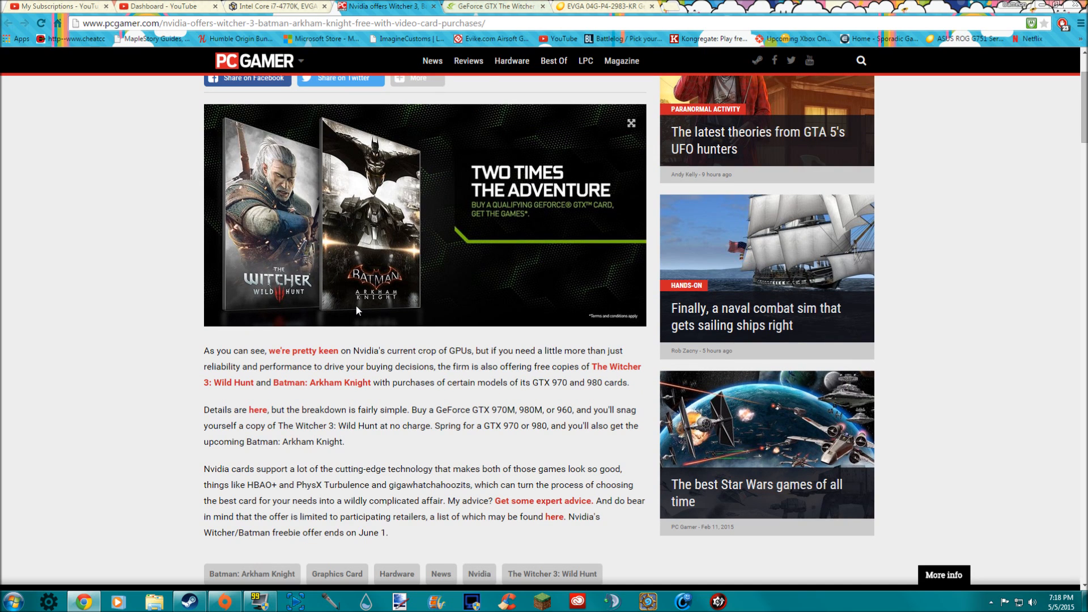
{"action": "mouse_move", "coordinate": [184, 314]}
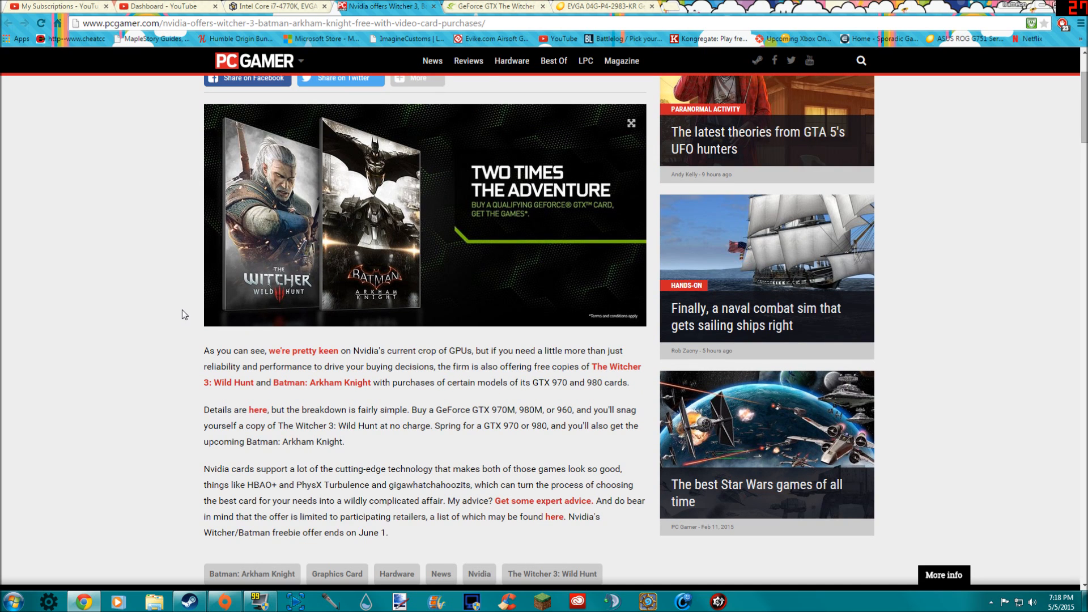